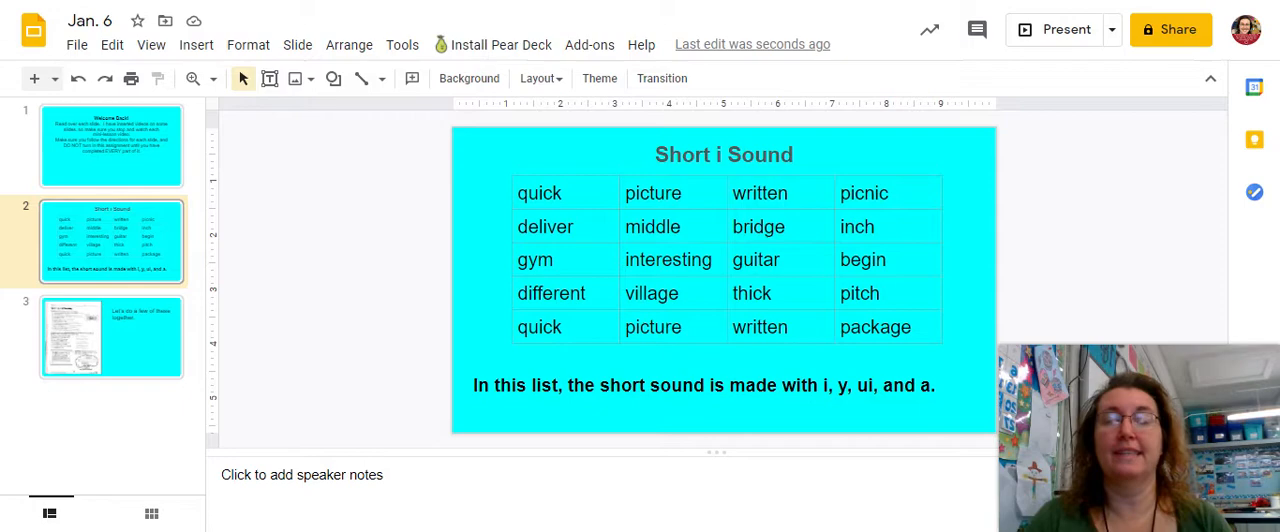
{"action": "mouse_move", "coordinate": [880, 415]}
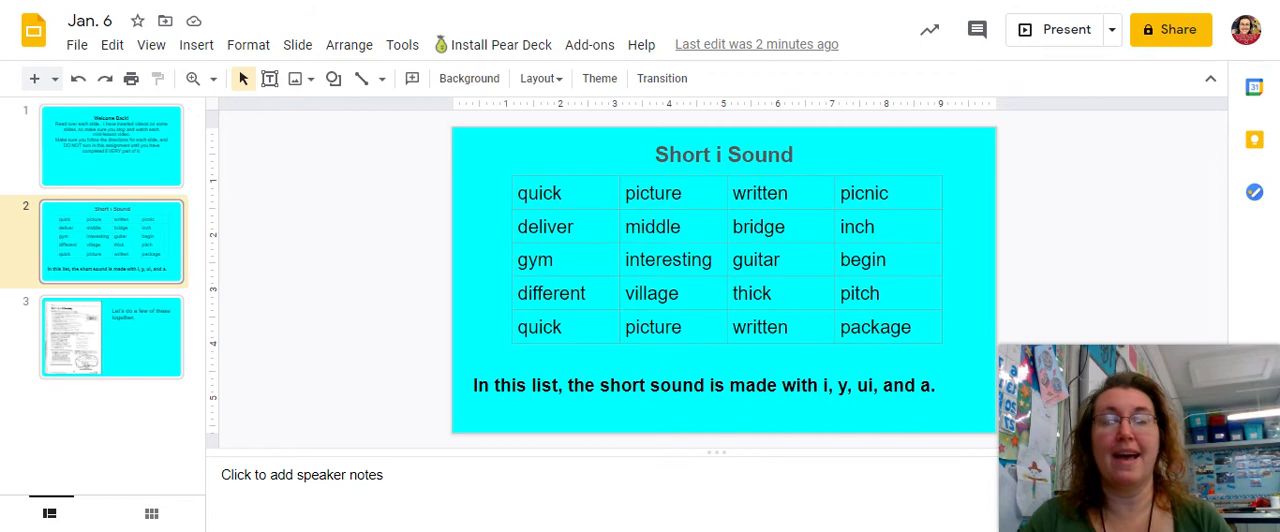
{"action": "mouse_move", "coordinate": [950, 352]}
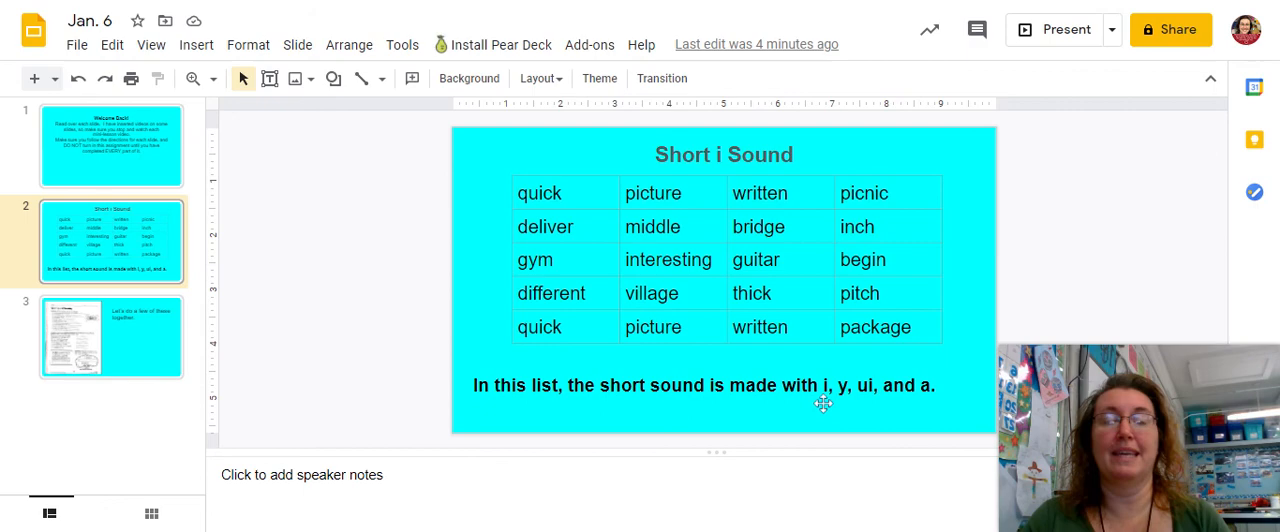
{"action": "mouse_move", "coordinate": [920, 415]}
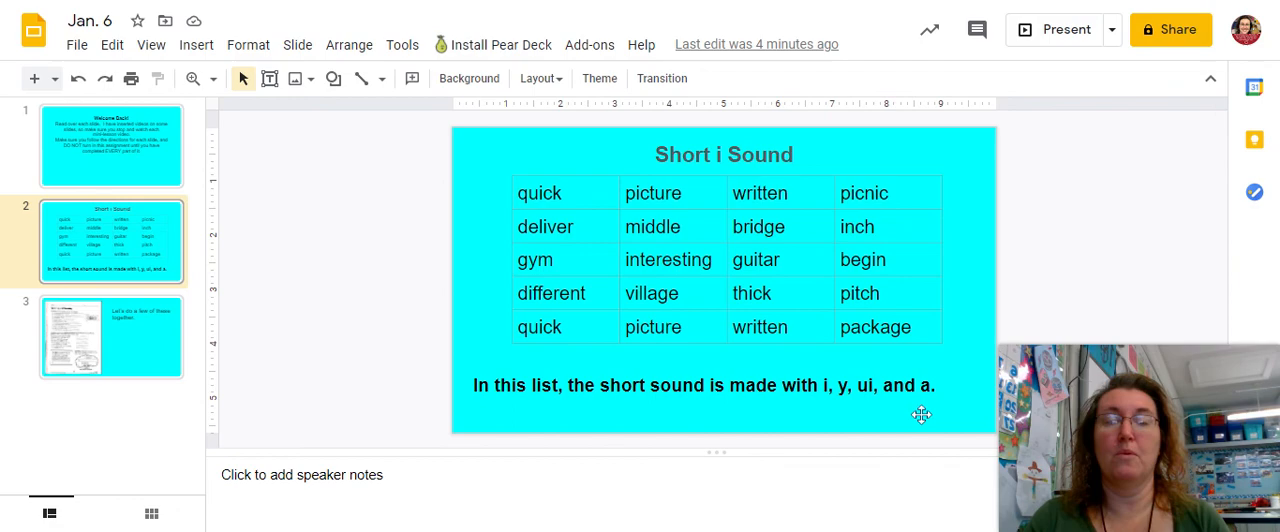